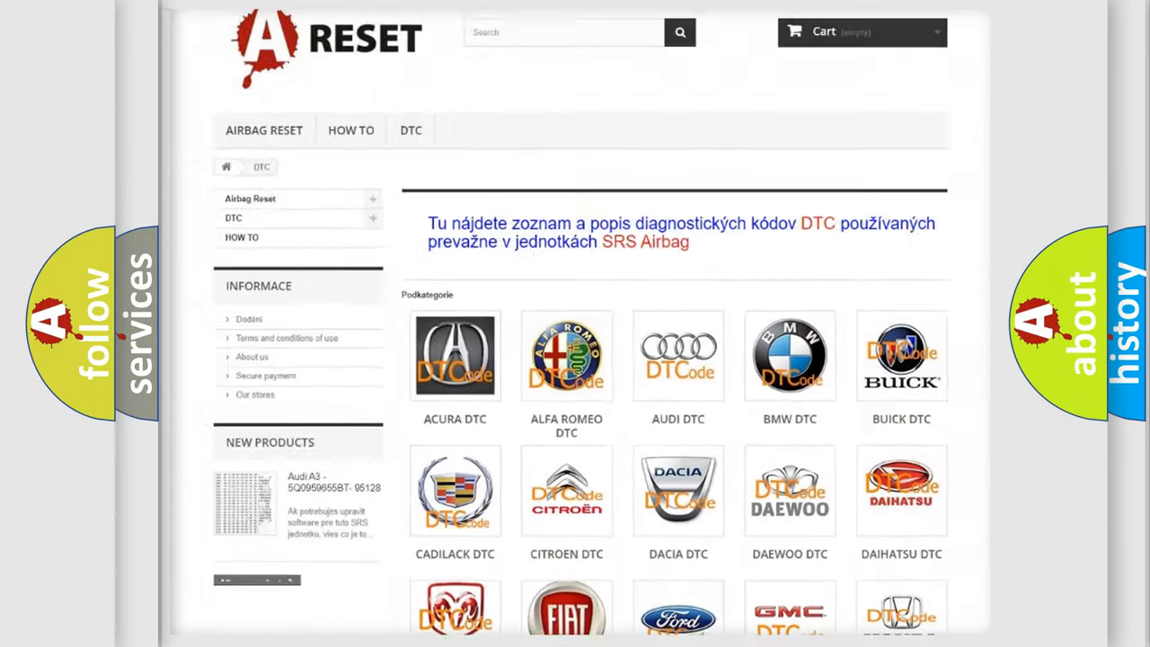
Open the Lincoln DTC tile and review its full list of trouble code subcategories
scroll("down", 3)
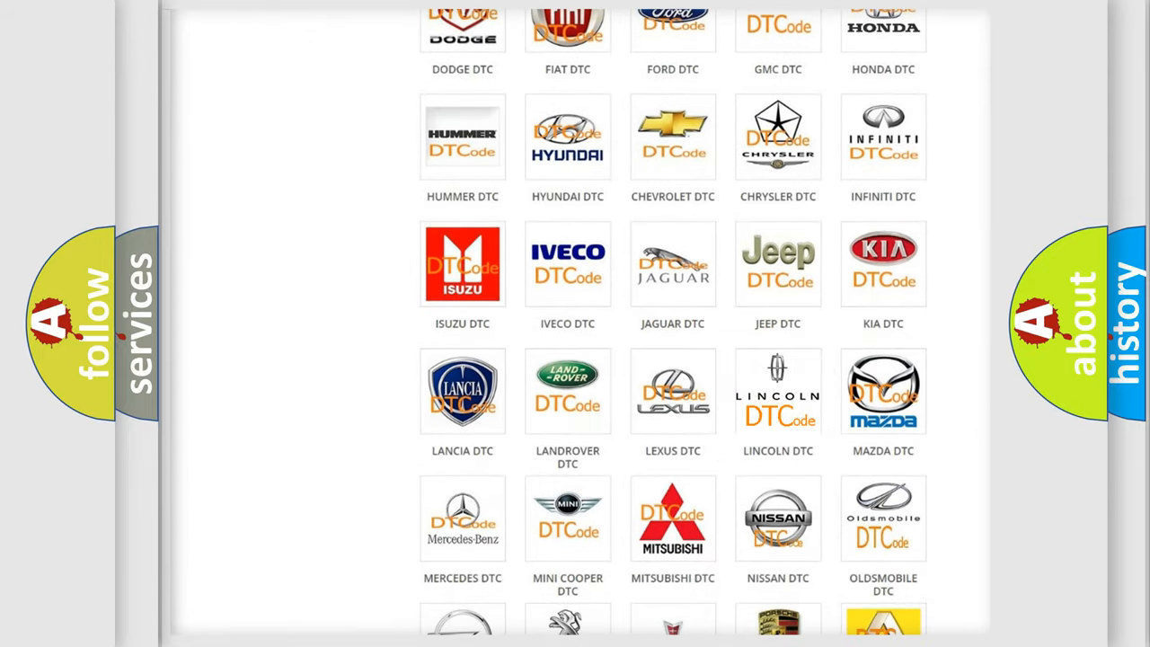
left_click(778, 392)
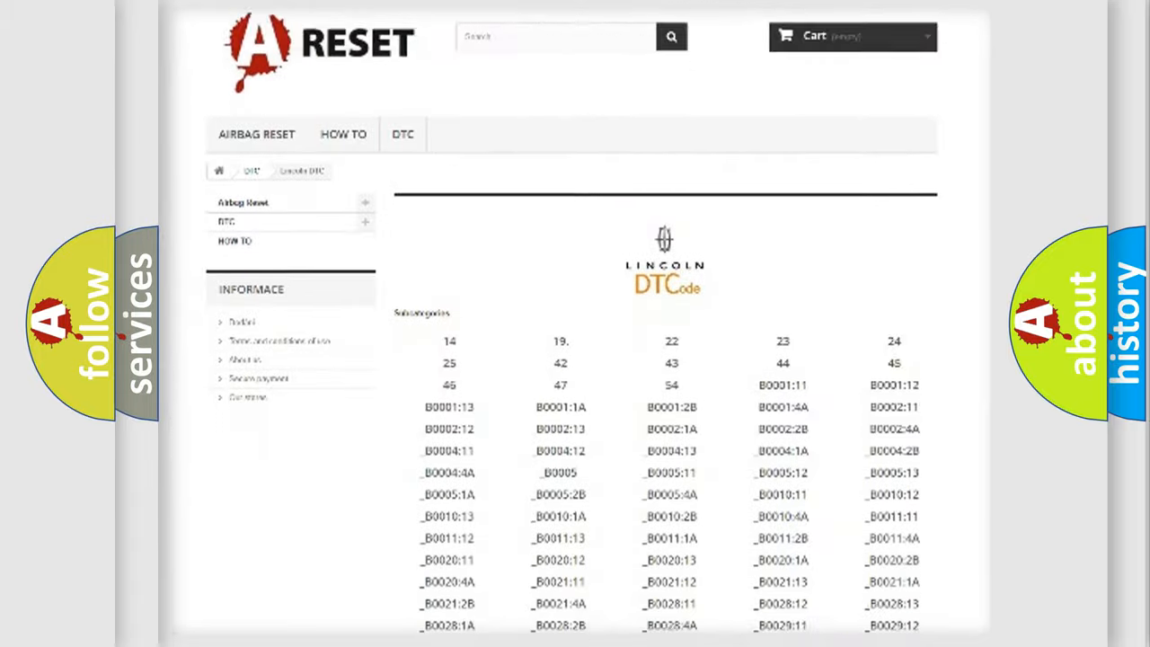
scroll("down", 3)
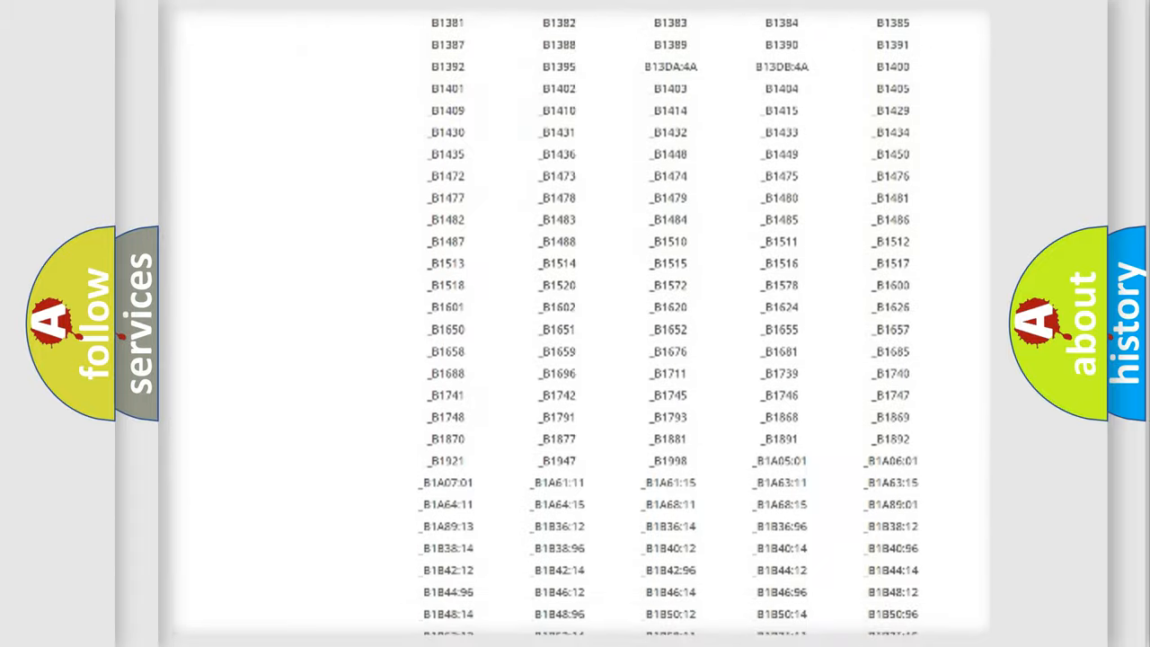
scroll("up", 3)
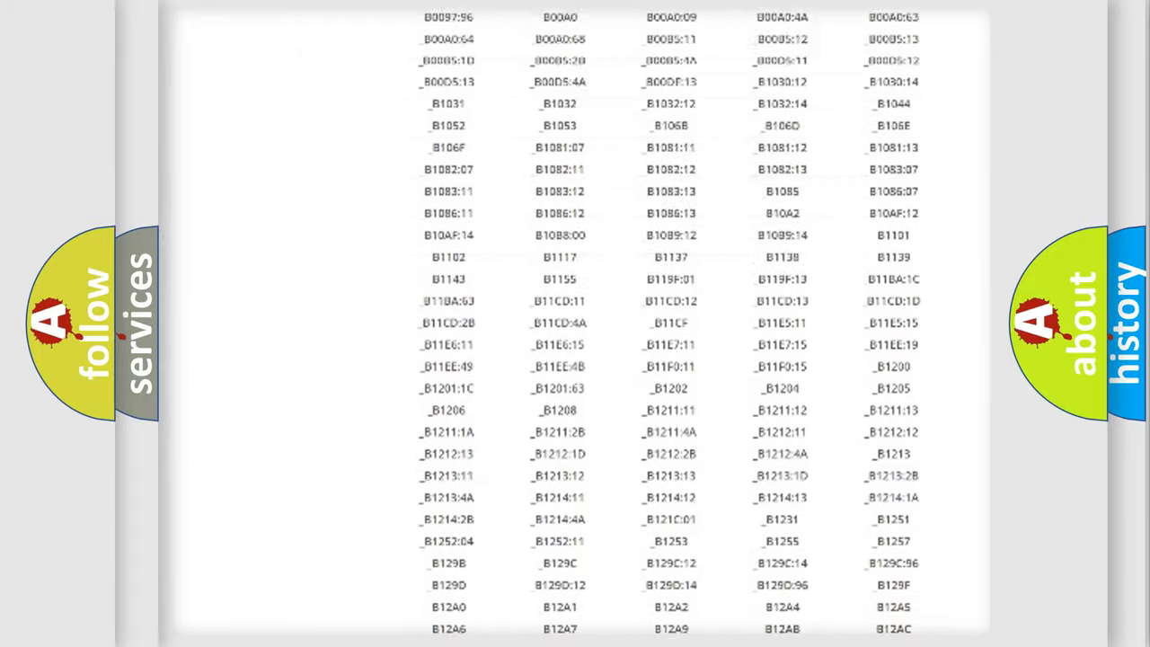
scroll("up", 3)
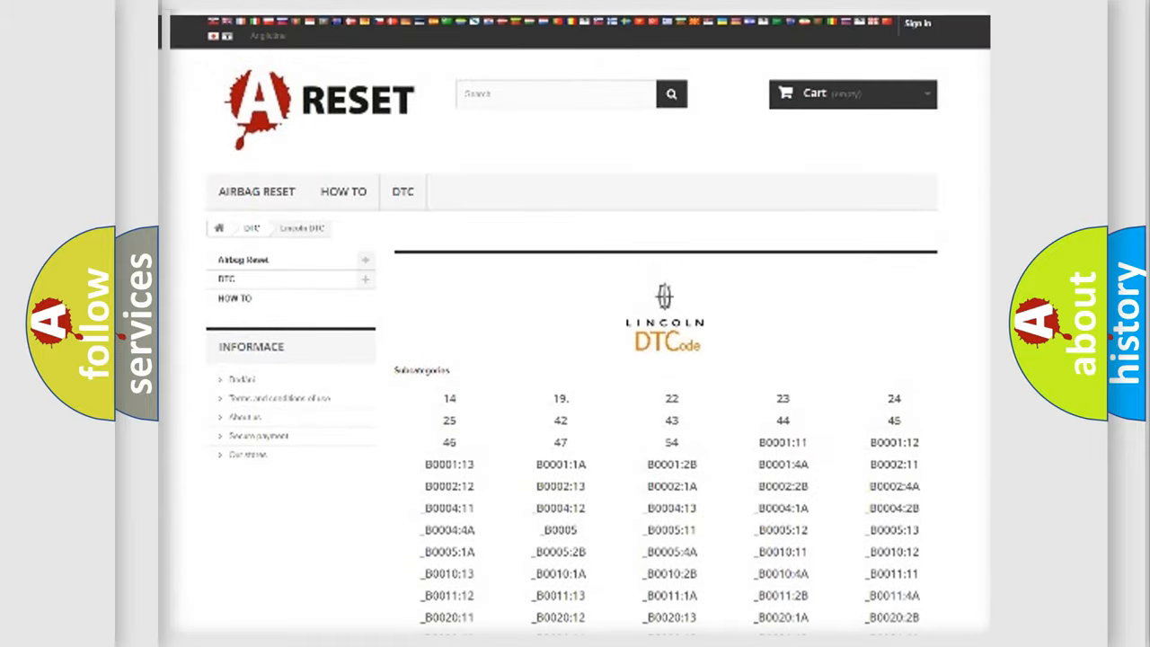